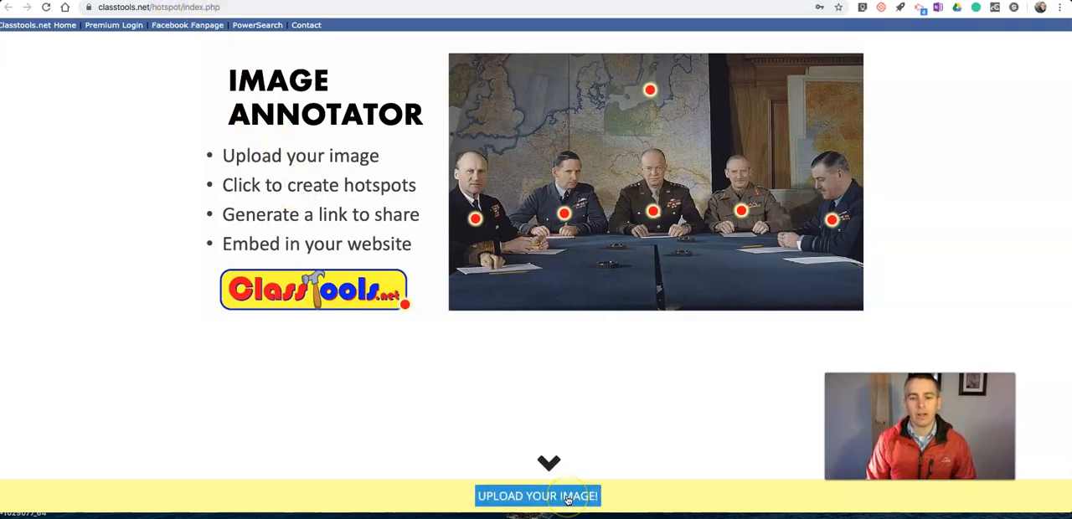
# Upload Maine-counties-map.gif from the Desktop as the image to annotate
pyautogui.click(536, 495)
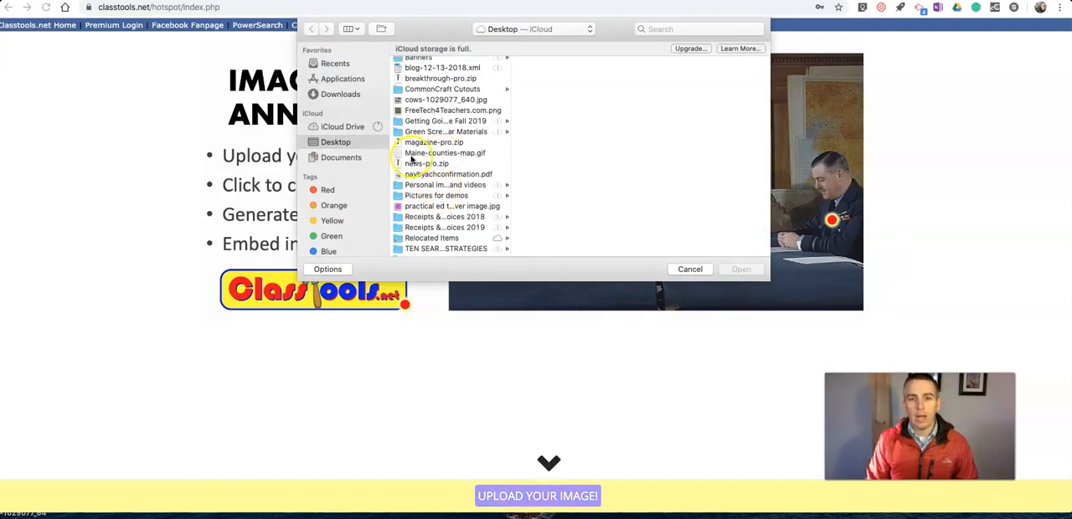
pyautogui.click(442, 152)
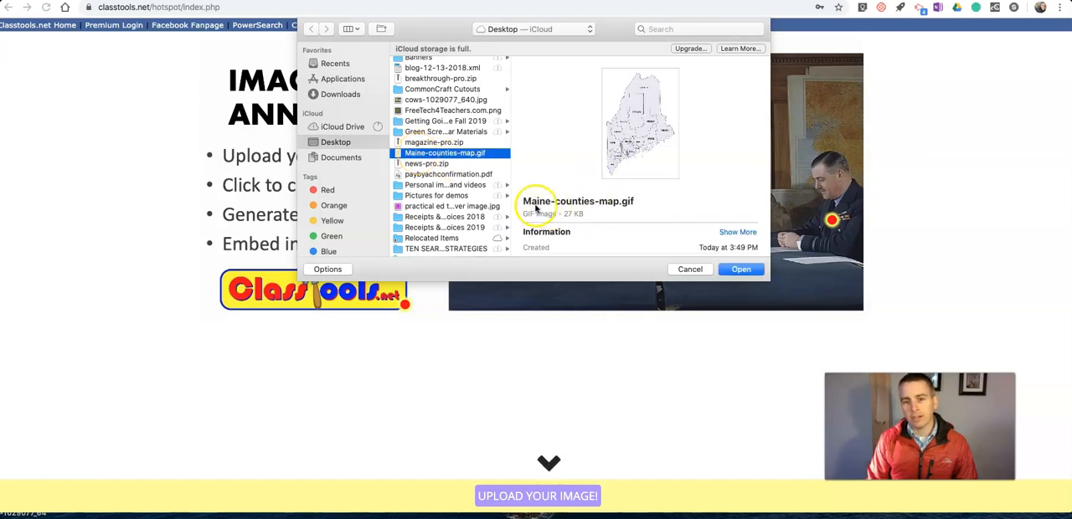
pyautogui.click(740, 268)
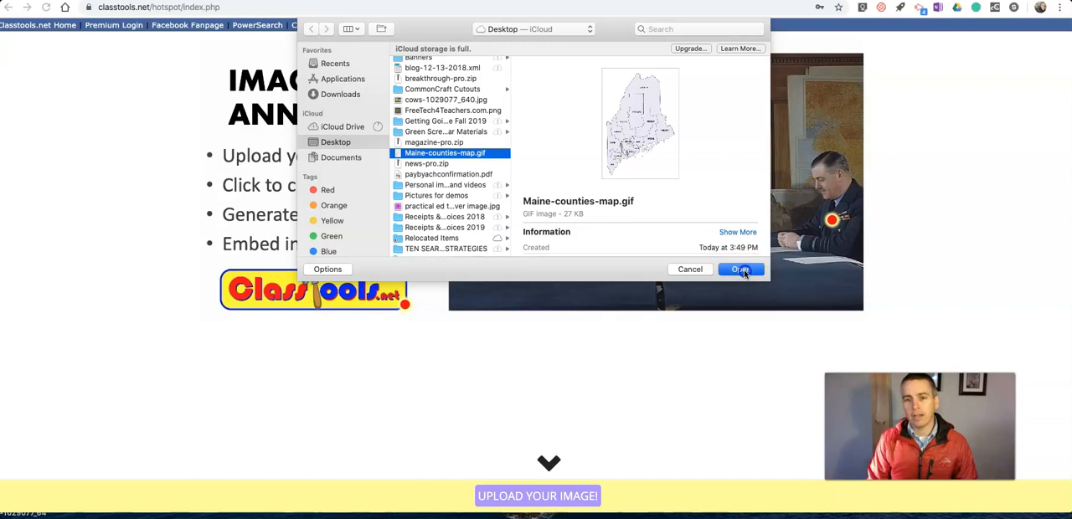
pyautogui.click(740, 268)
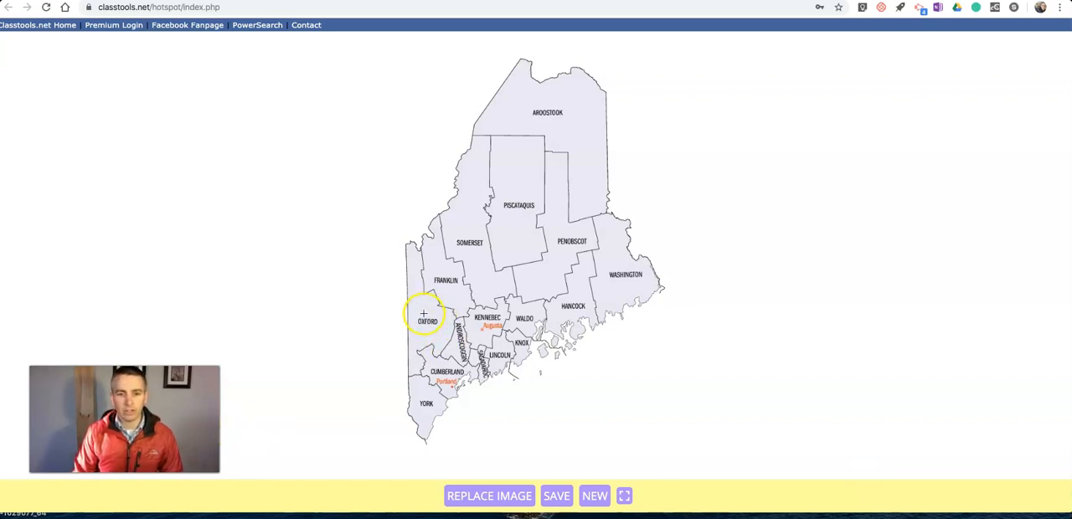
# Add an Oxford county hotspot titled 'South Paris', described as the county seat with all county offices
pyautogui.click(424, 317)
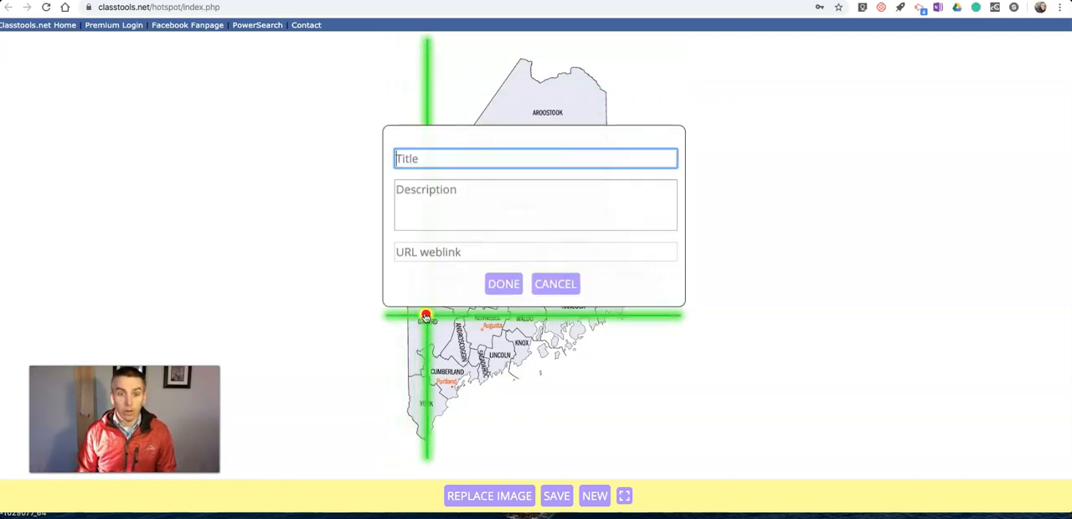
pyautogui.write('South Pai')
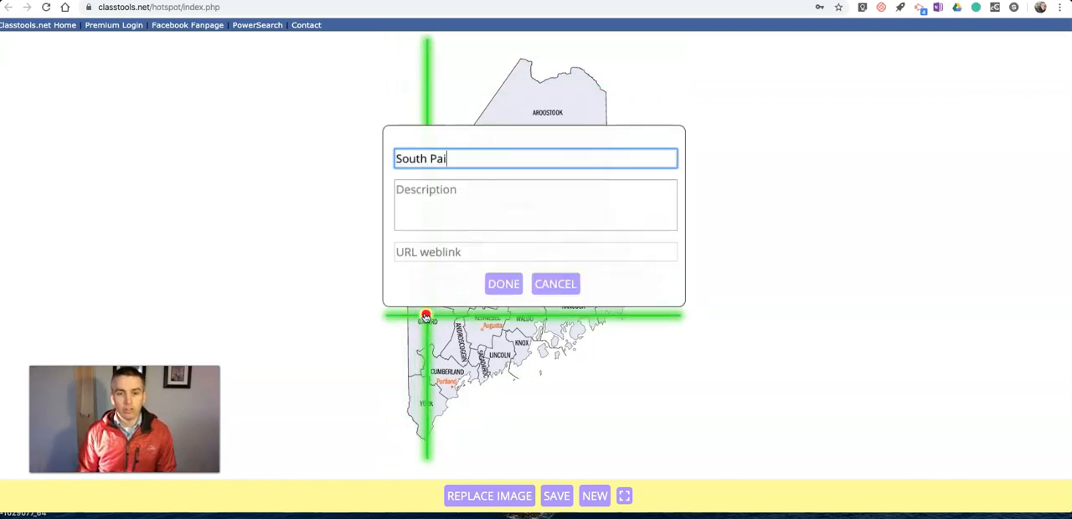
pyautogui.write('rs')
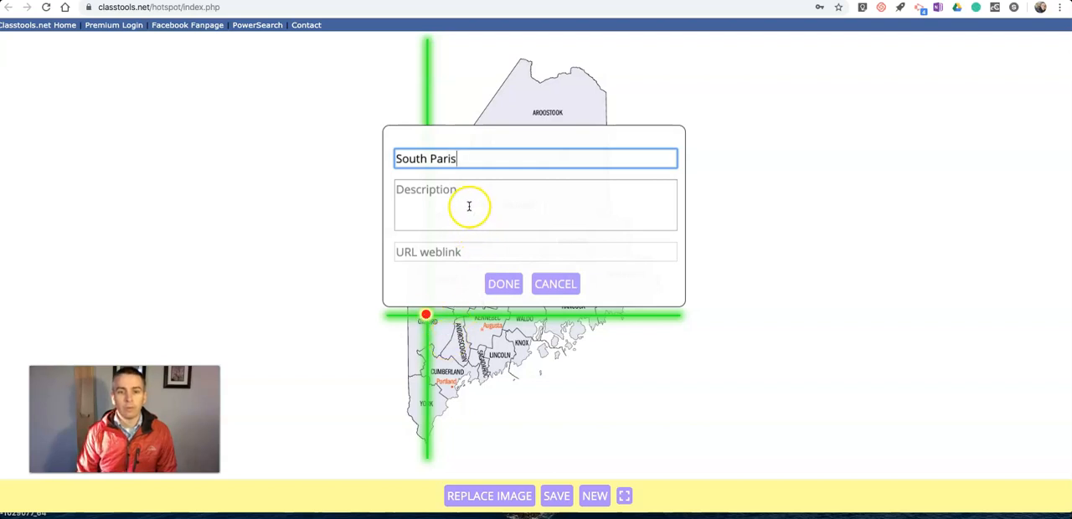
pyautogui.write('Sot')
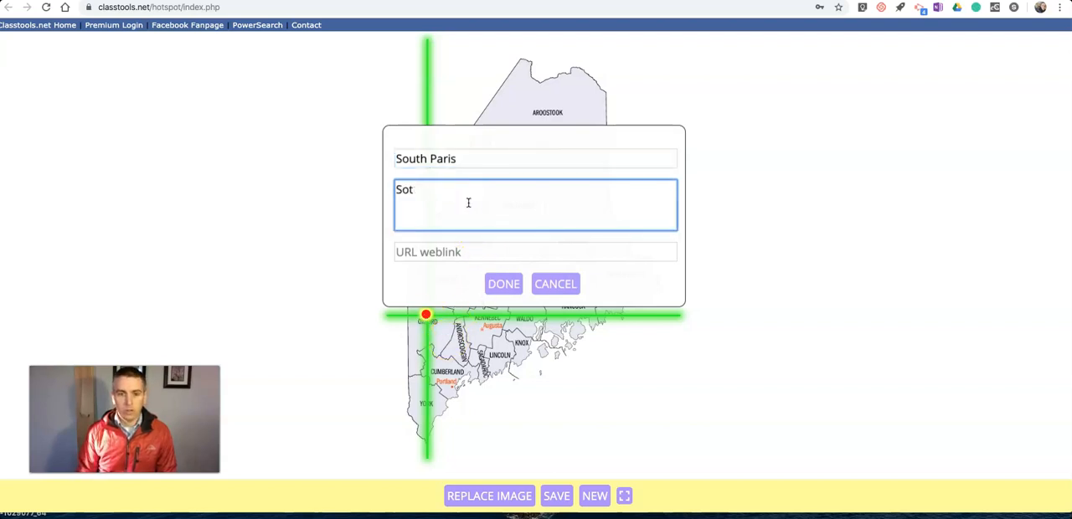
pyautogui.write('South Paris is t')
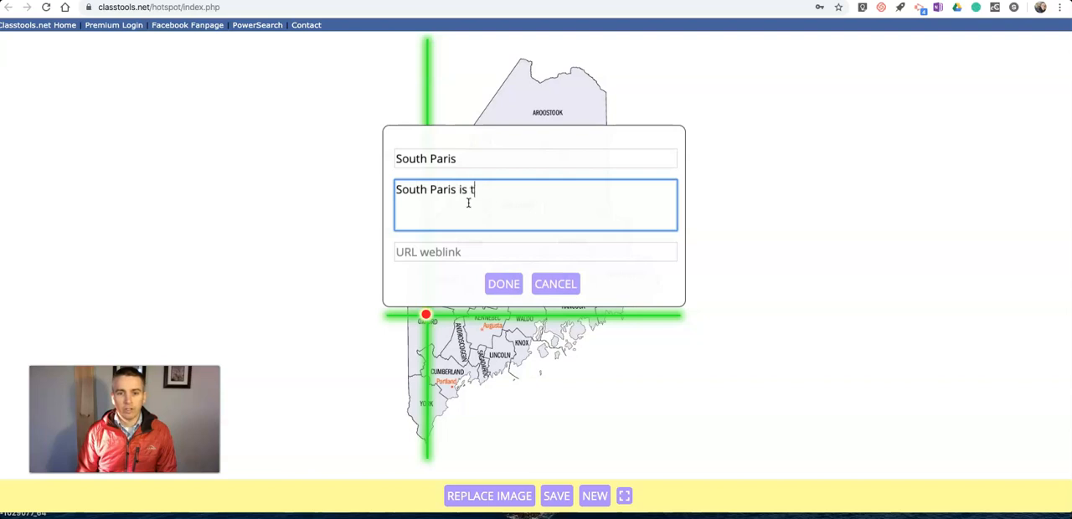
pyautogui.write('he county se')
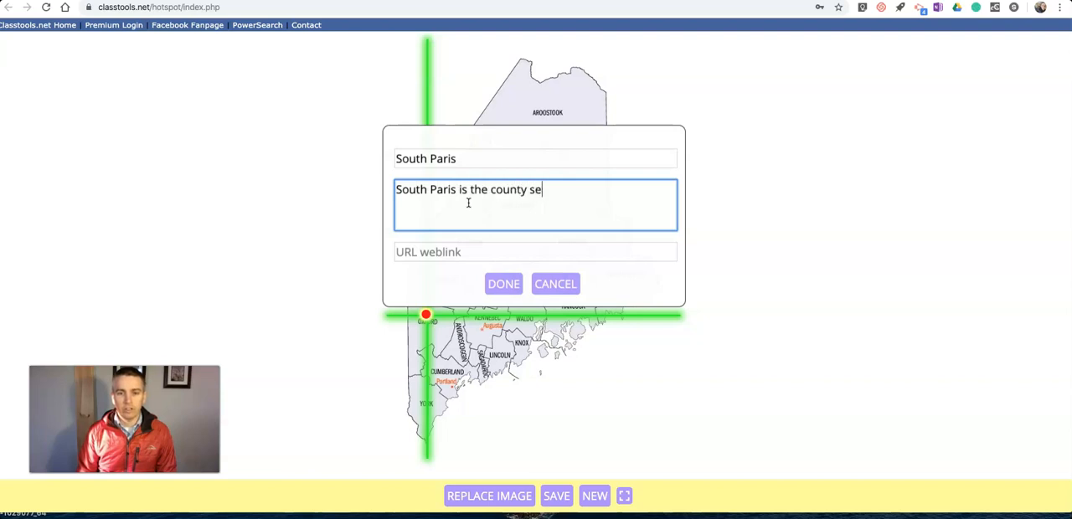
pyautogui.write("at. You'l")
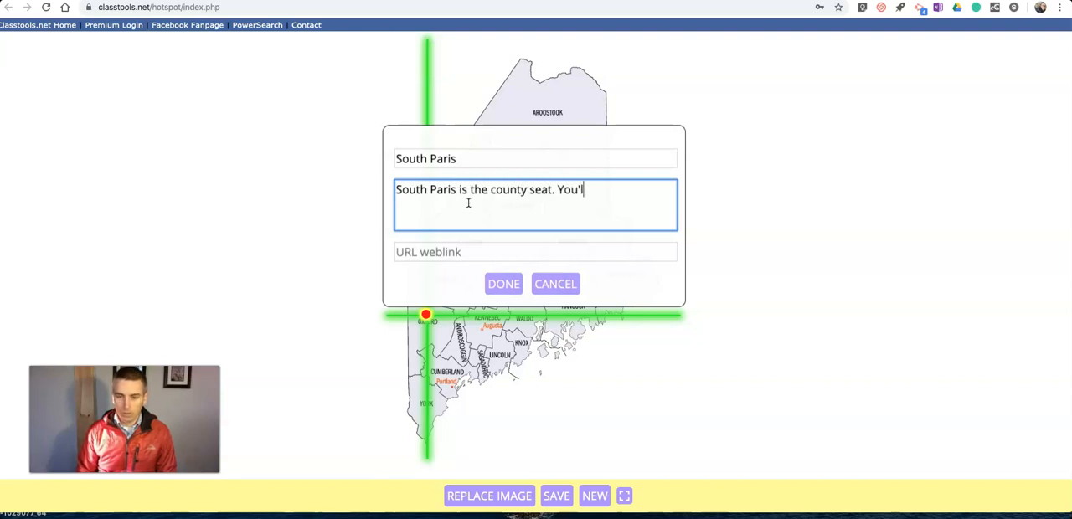
pyautogui.write('l find')
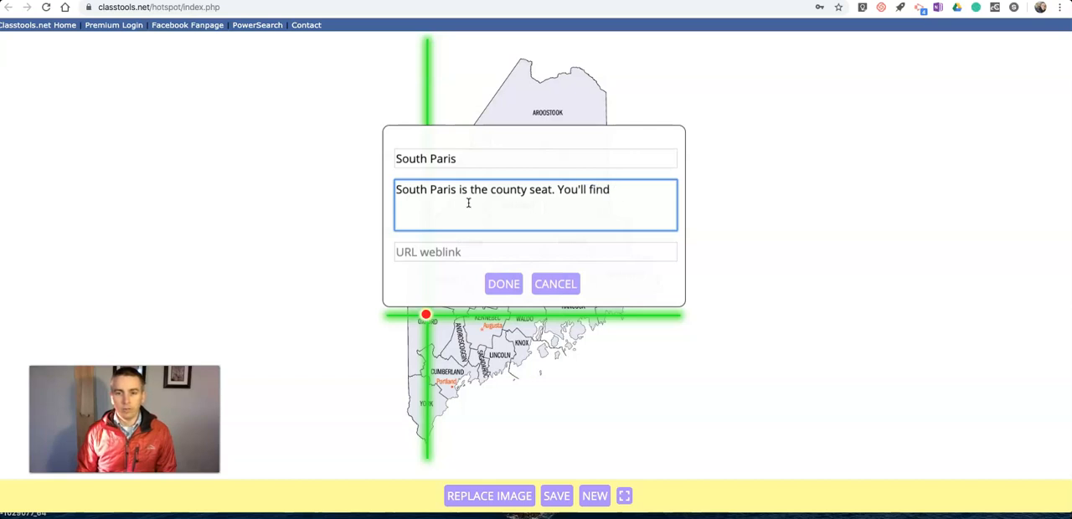
pyautogui.write('all co')
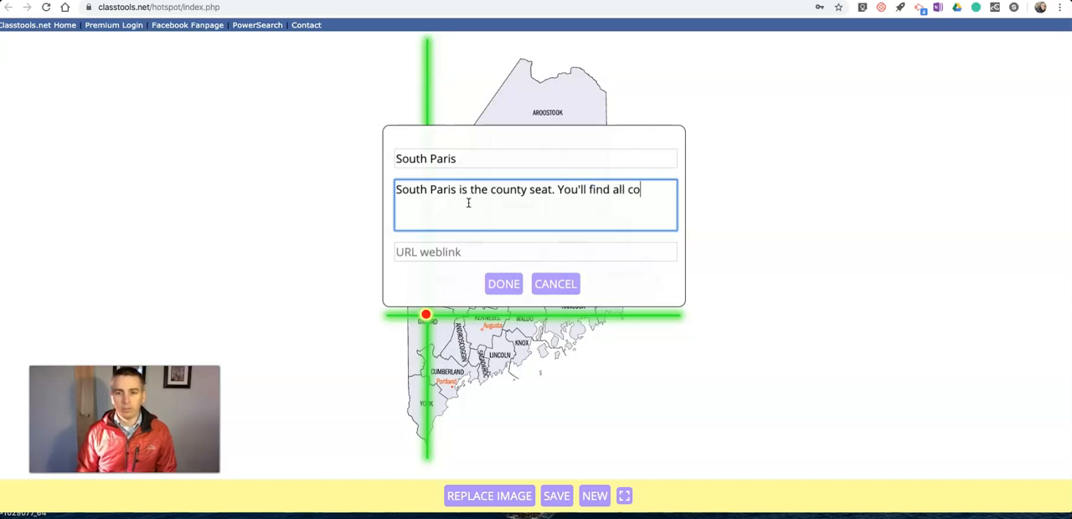
pyautogui.write('unty offices here.')
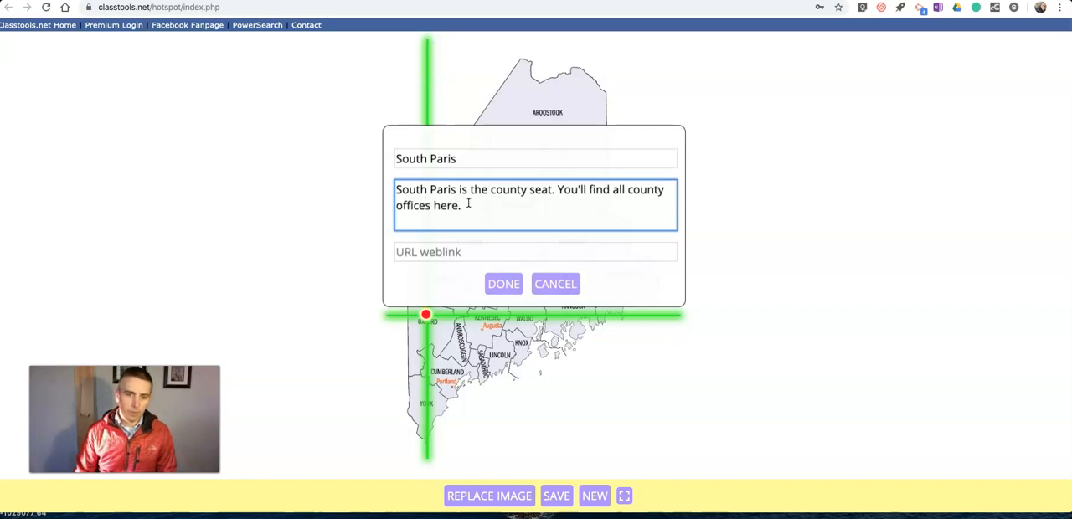
pyautogui.write('http')
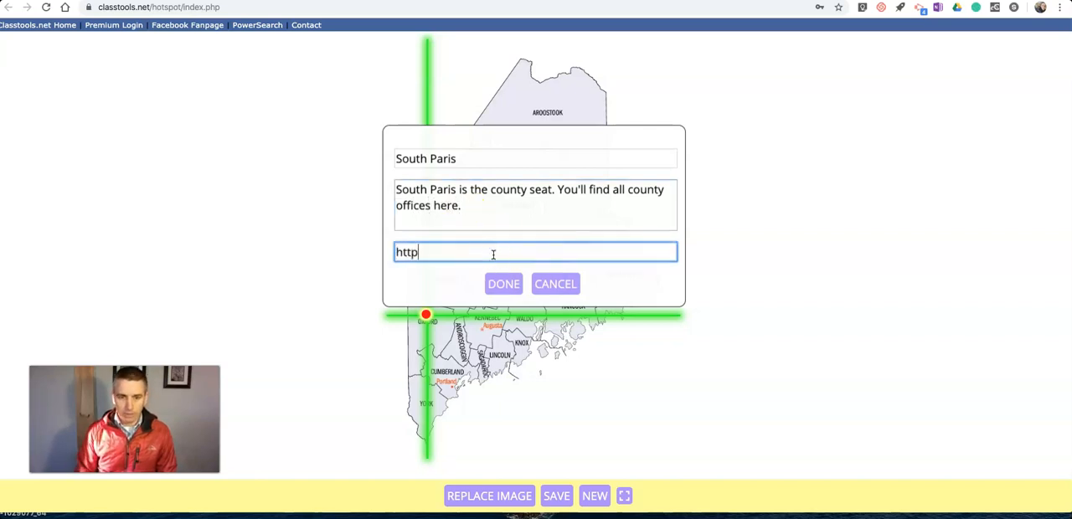
pyautogui.write('://oxf')
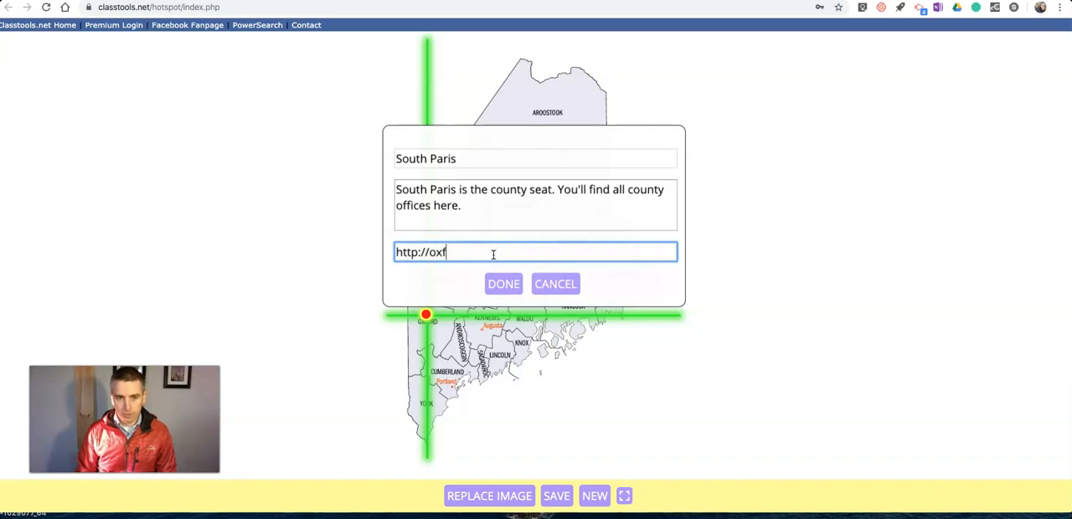
pyautogui.write('ordma')
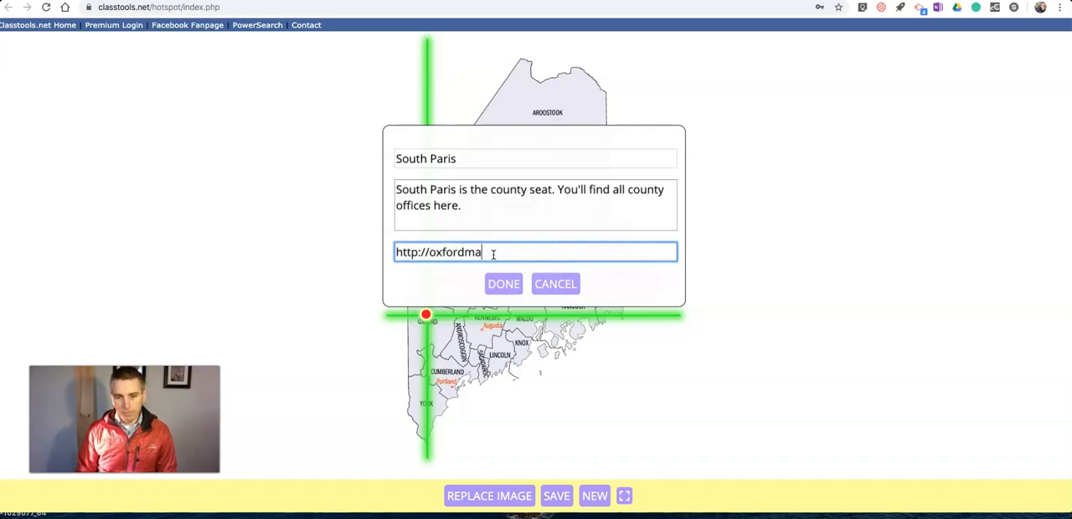
pyautogui.write('ine.org')
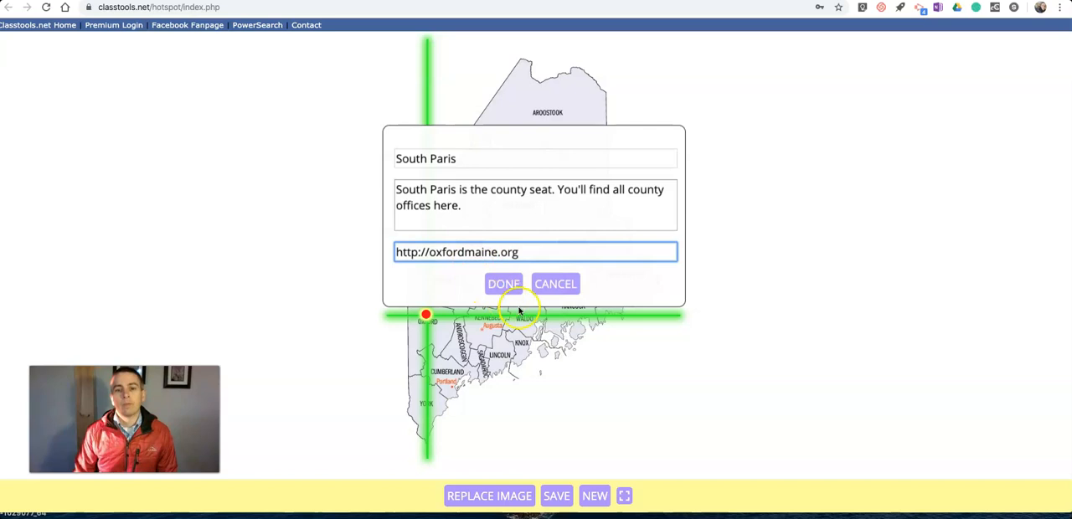
pyautogui.click(504, 283)
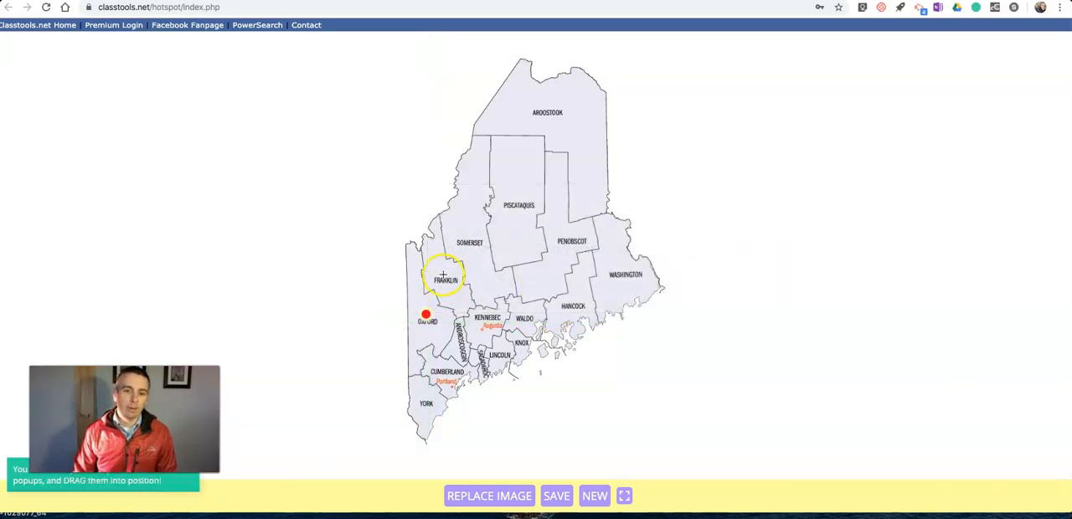
# Add a Franklin county hotspot titled 'Farmington, Maine', described as the county seat for Franklin County, with no weblink
pyautogui.click(445, 276)
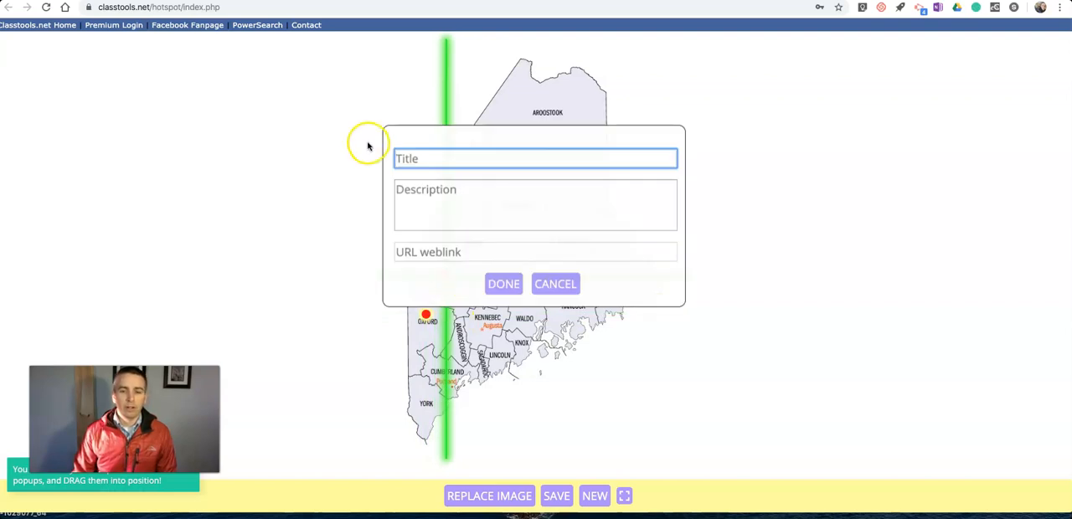
pyautogui.write('Farm')
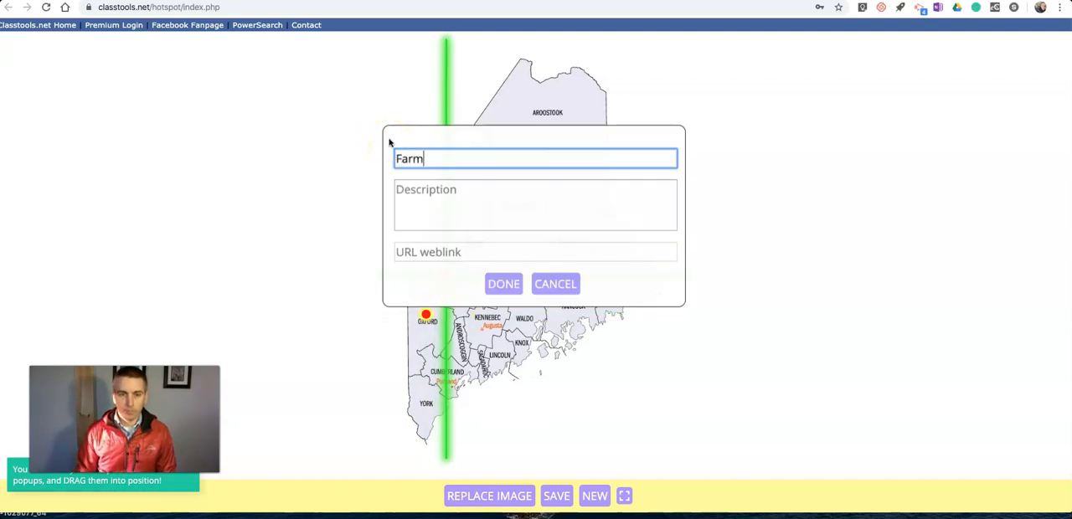
pyautogui.write('ington')
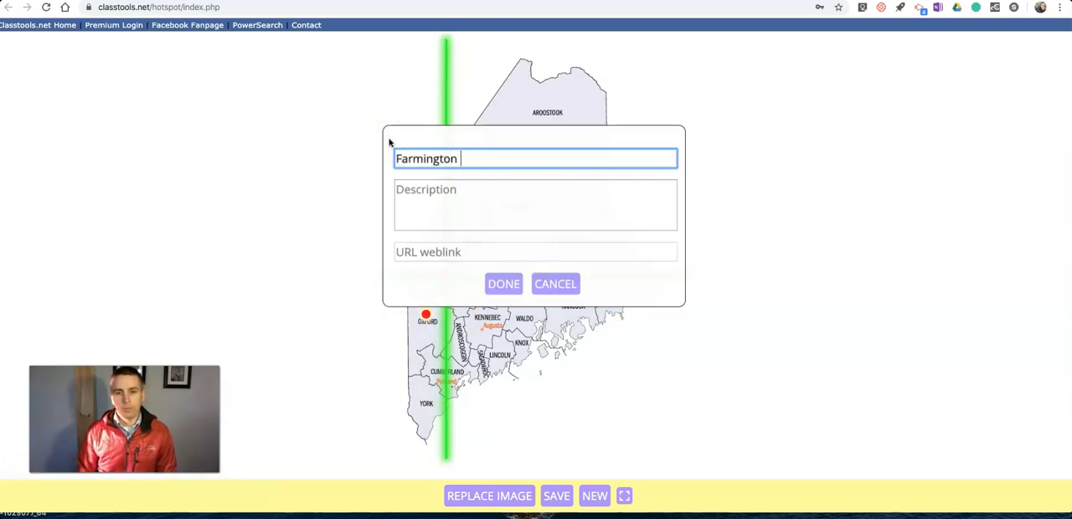
pyautogui.write(', Maine')
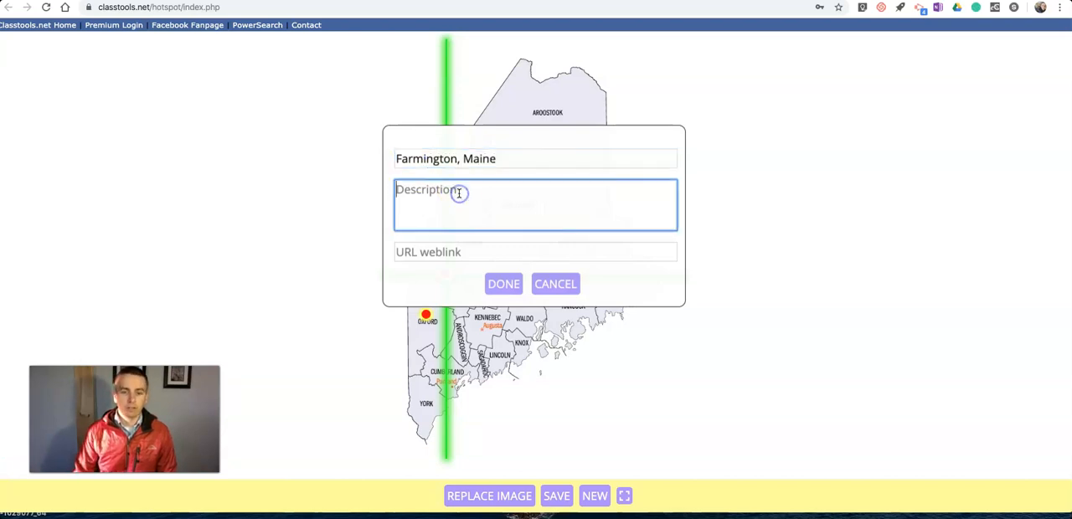
pyautogui.write('County seat')
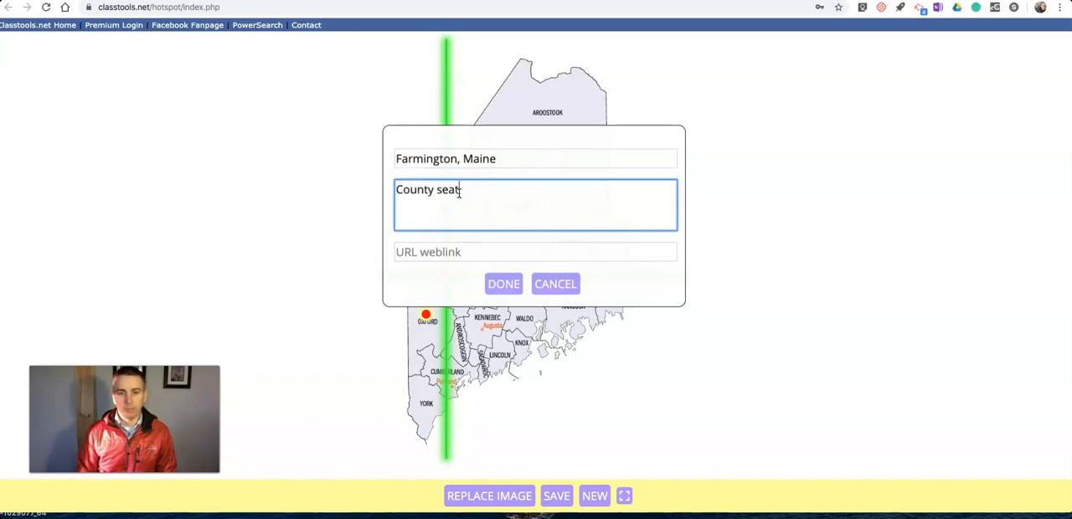
pyautogui.write('for Frank')
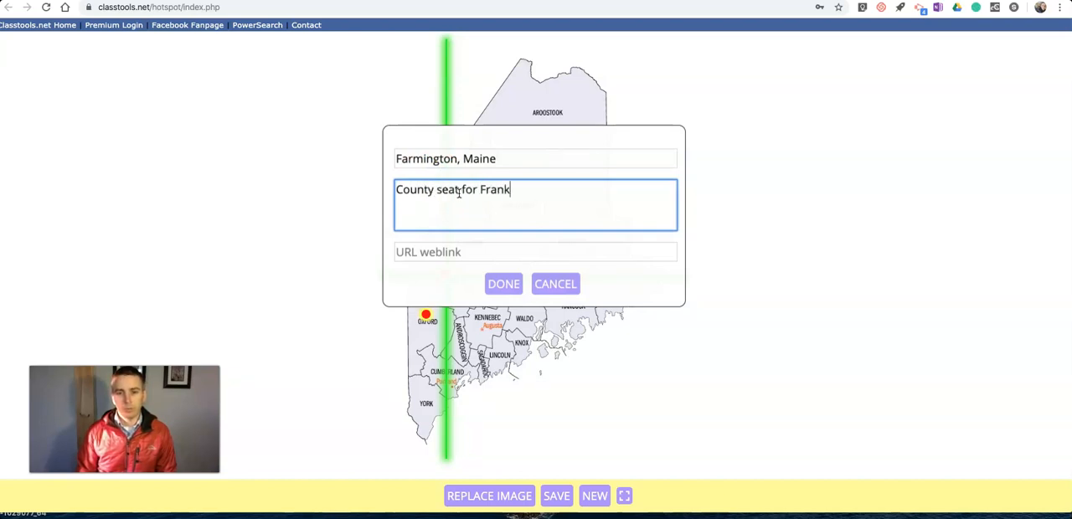
pyautogui.write('lin county.')
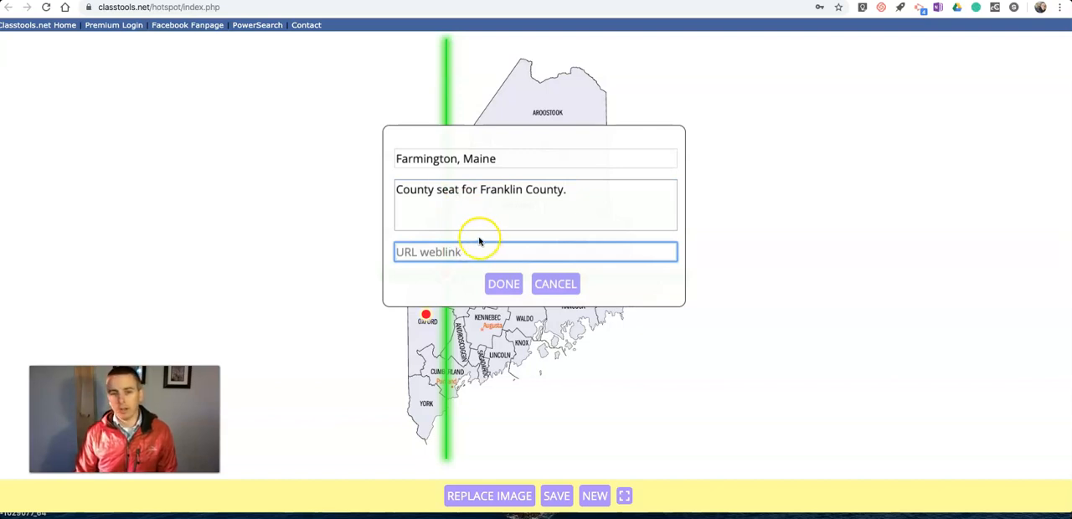
pyautogui.moveTo(377, 252)
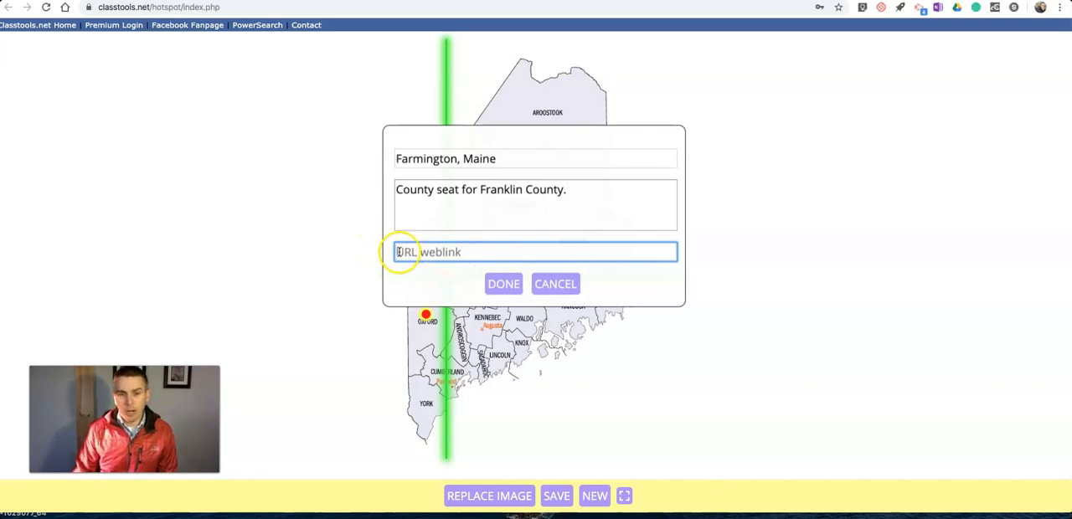
pyautogui.click(502, 283)
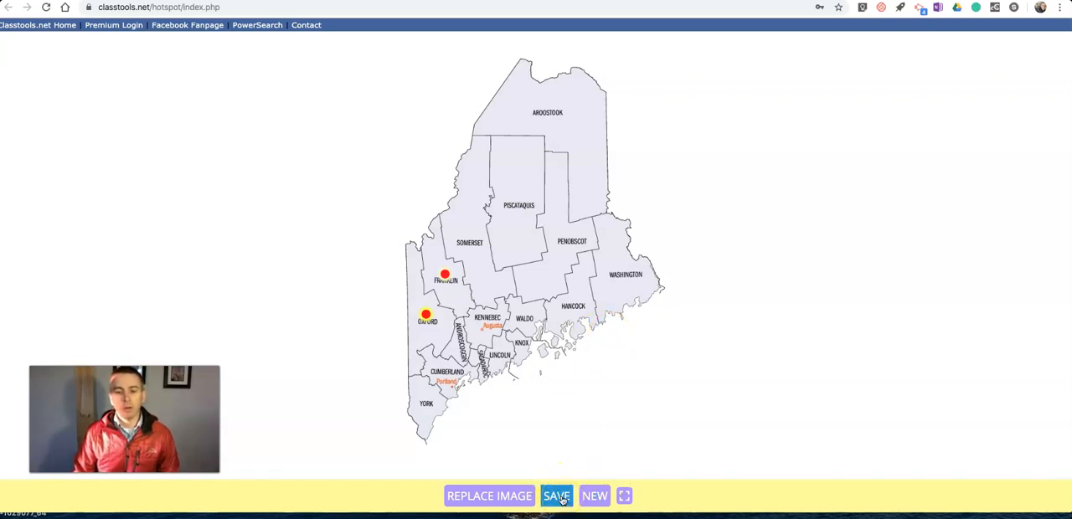
# Save the annotated map with an edit password, getting its unique classtools.net address
pyautogui.click(556, 496)
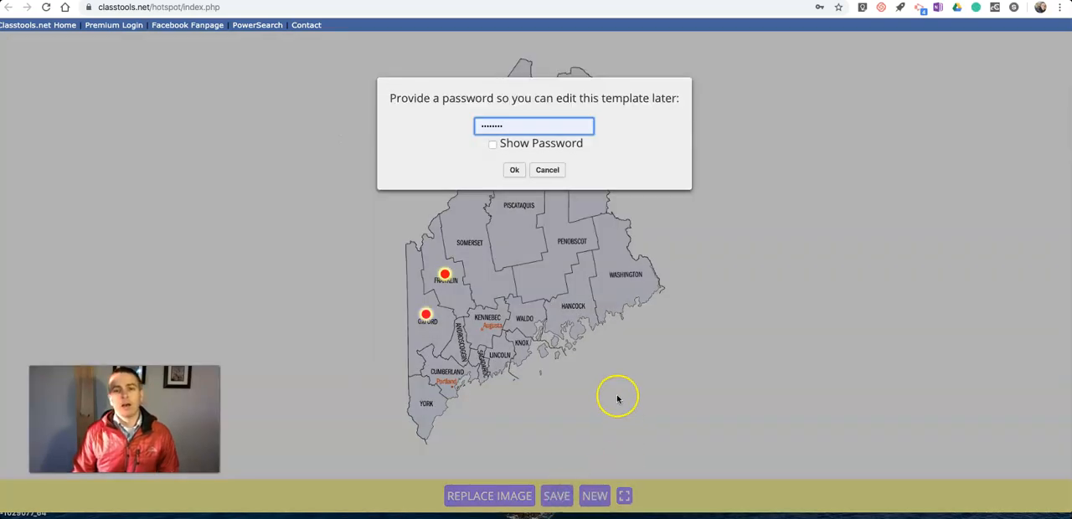
pyautogui.moveTo(490, 149)
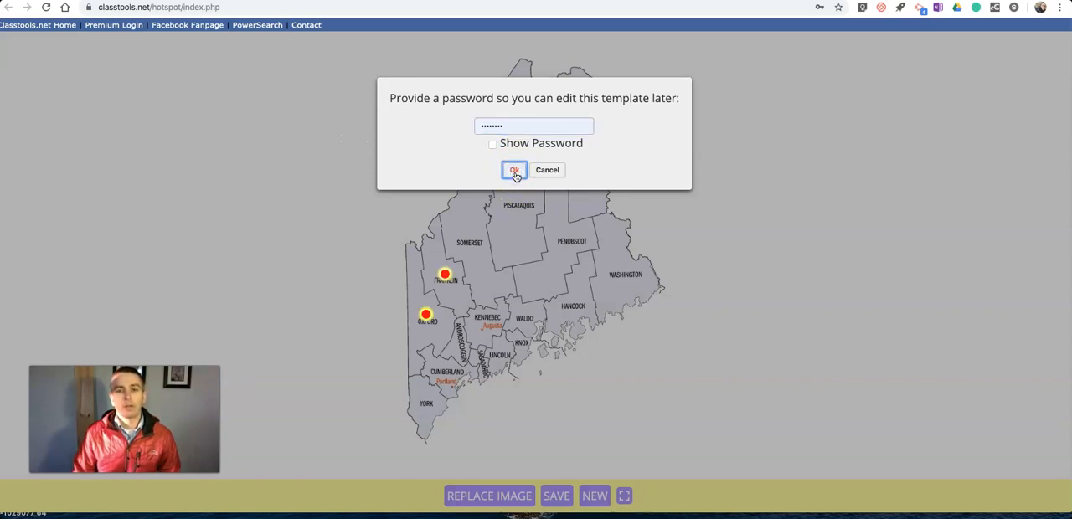
pyautogui.click(514, 169)
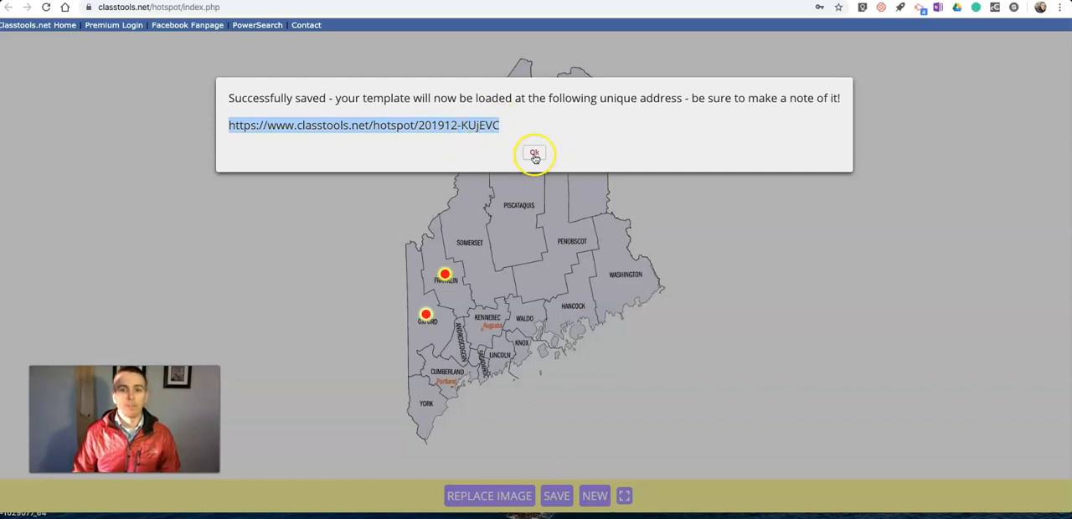
# View the map's URL link and embed code via EMBED and select the web address for copying
pyautogui.click(532, 154)
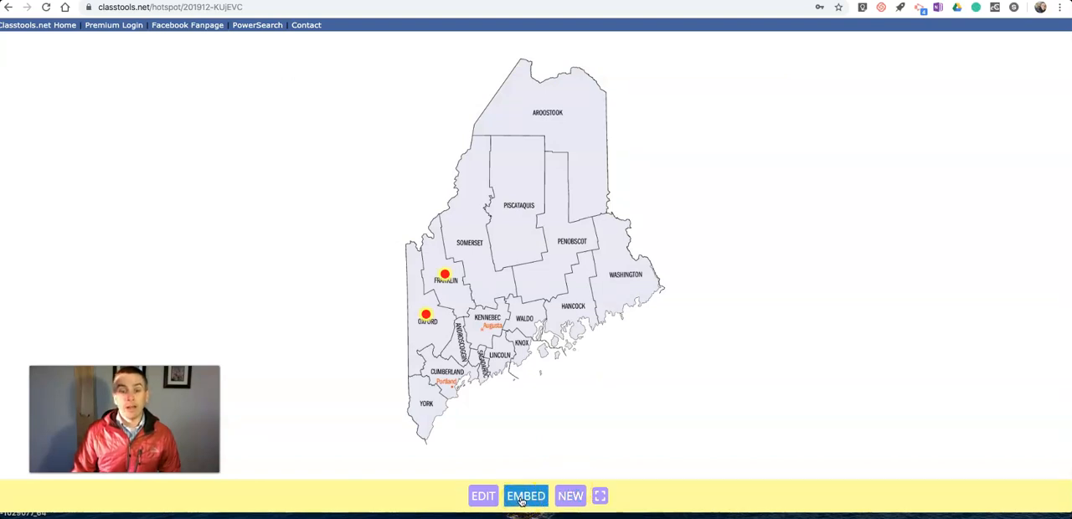
pyautogui.click(526, 496)
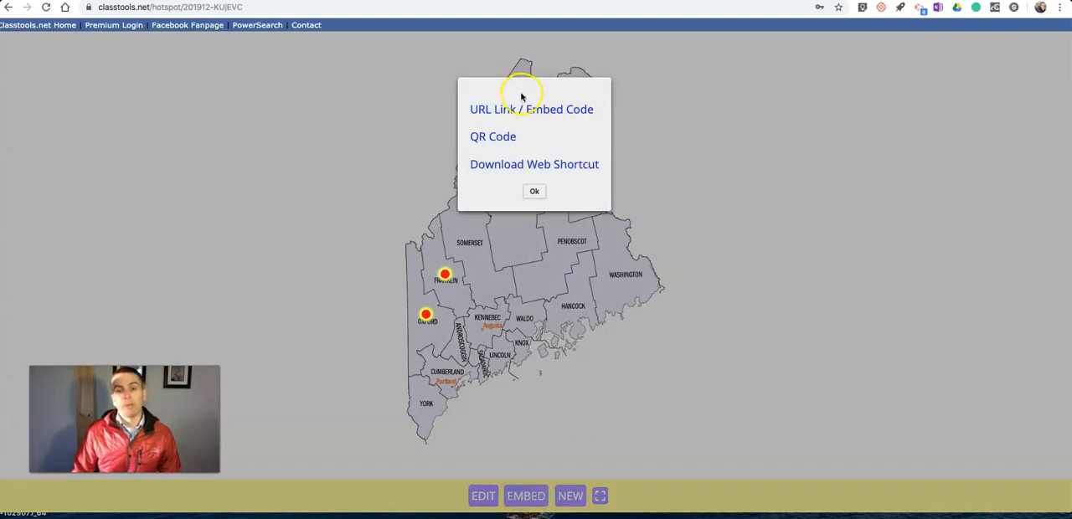
pyautogui.moveTo(497, 114)
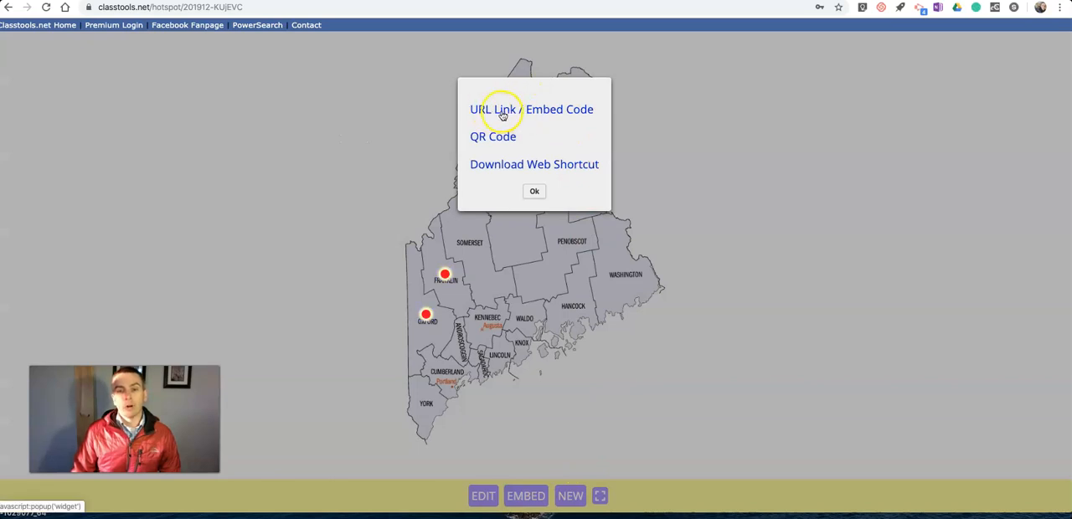
pyautogui.click(499, 109)
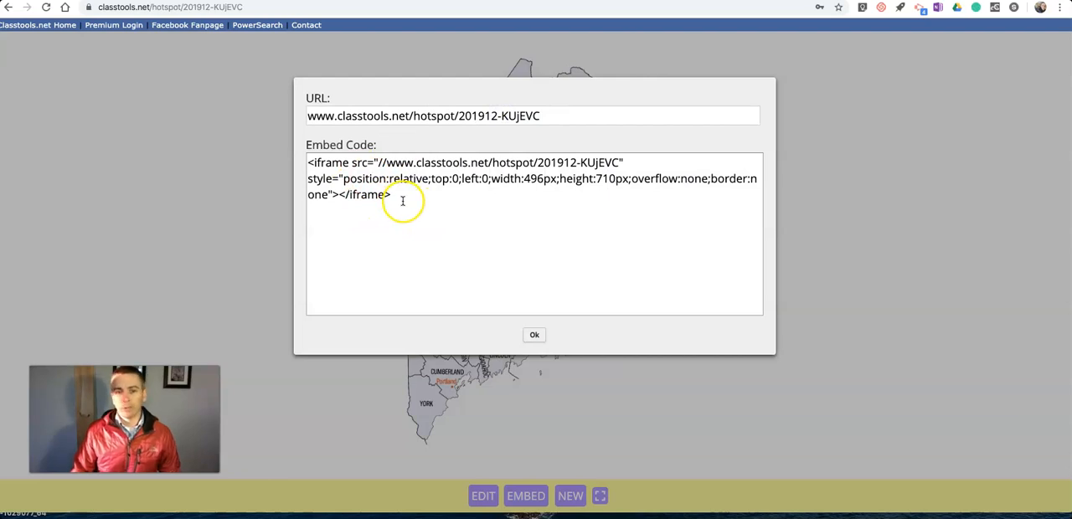
pyautogui.click(410, 116)
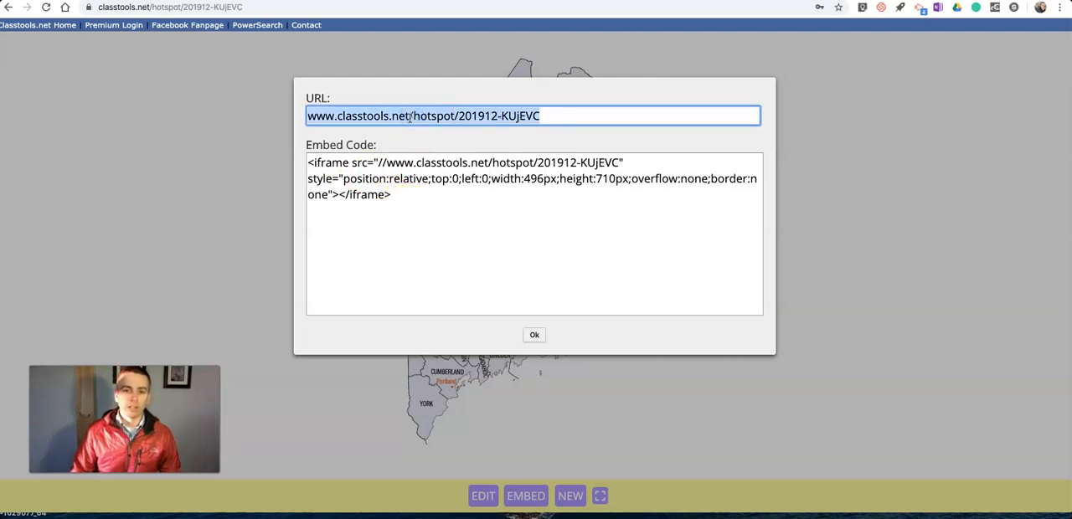
pyautogui.click(532, 335)
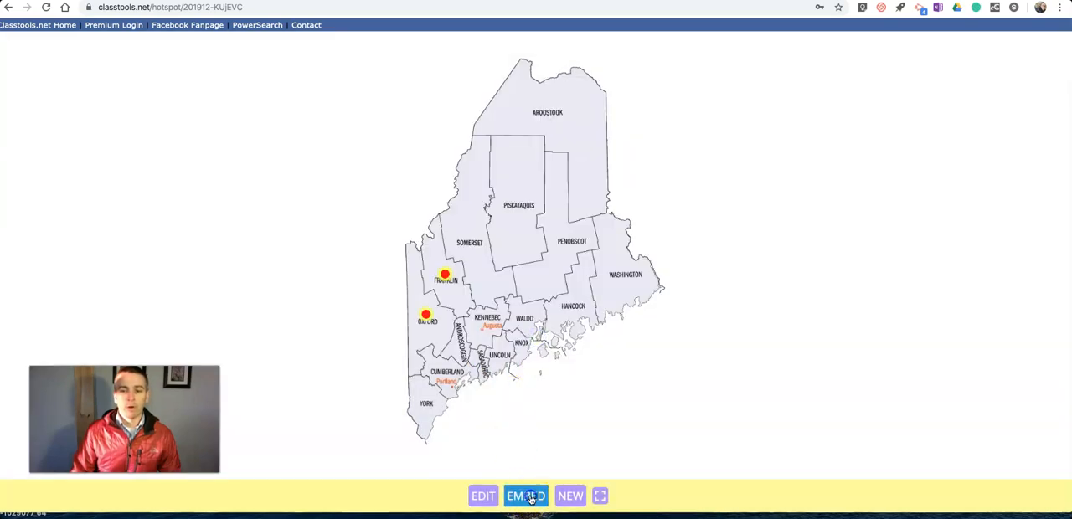
# Display the map's QR code from the EMBED options, then dismiss it
pyautogui.click(526, 495)
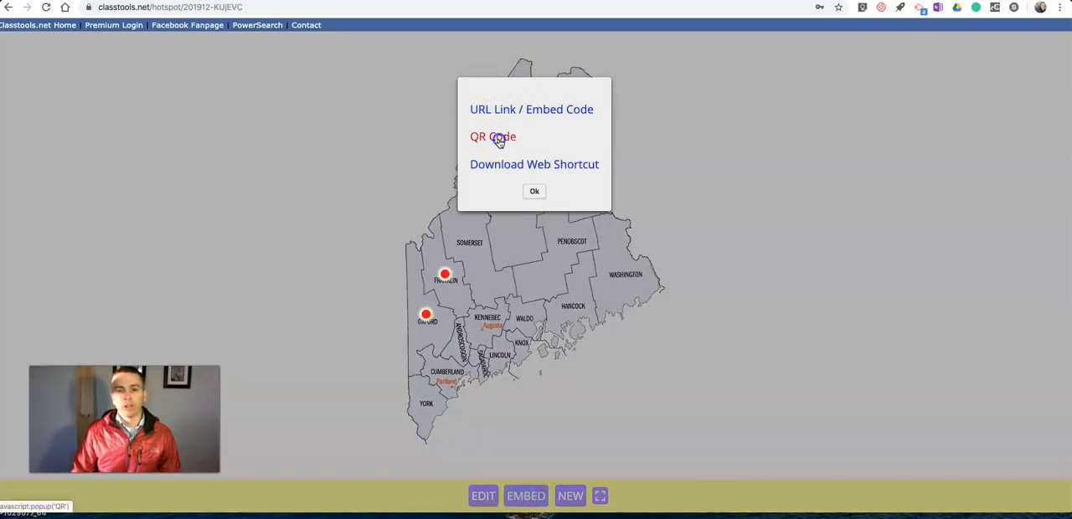
pyautogui.click(492, 137)
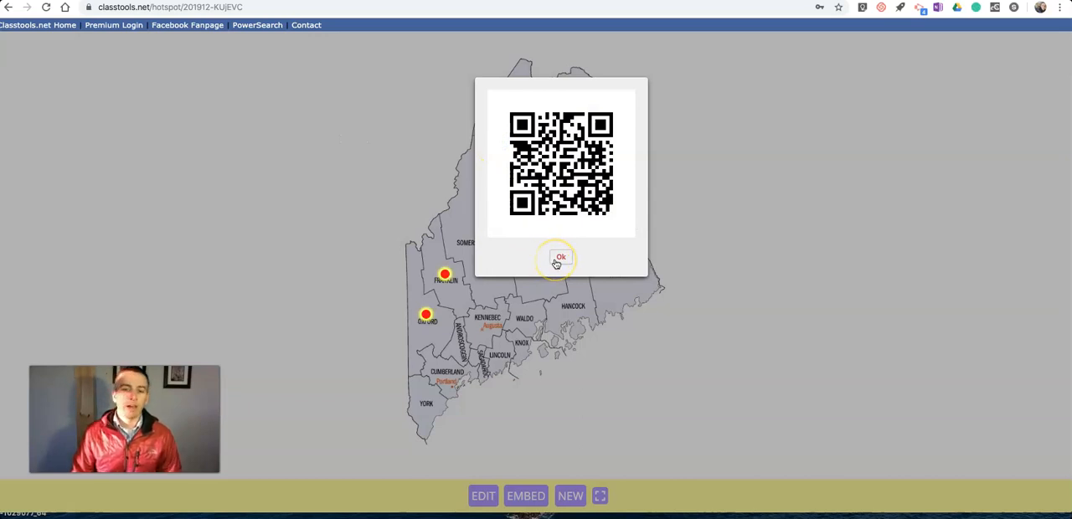
pyautogui.click(559, 256)
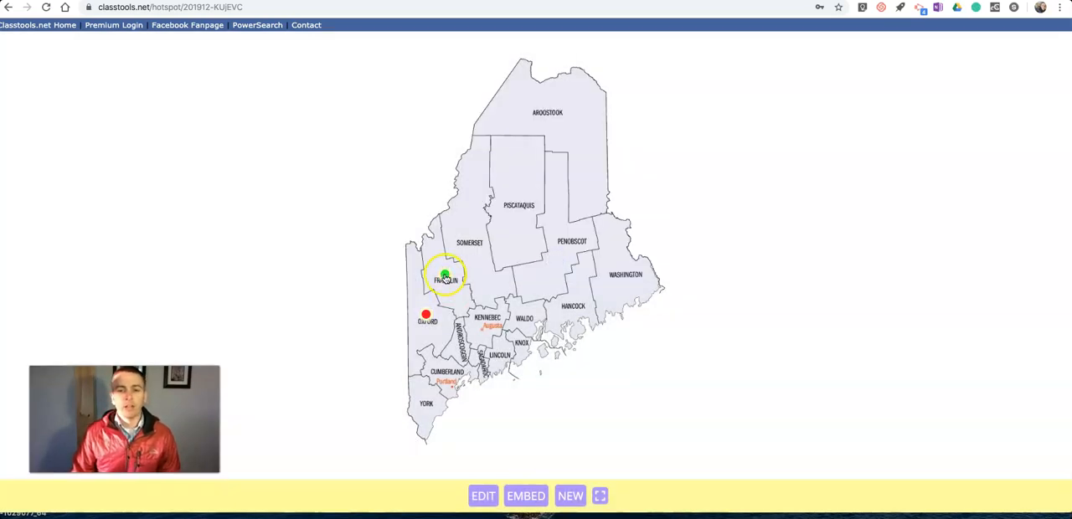
# Preview the Farmington popup, then show the map's URL link and embed code again
pyautogui.click(442, 278)
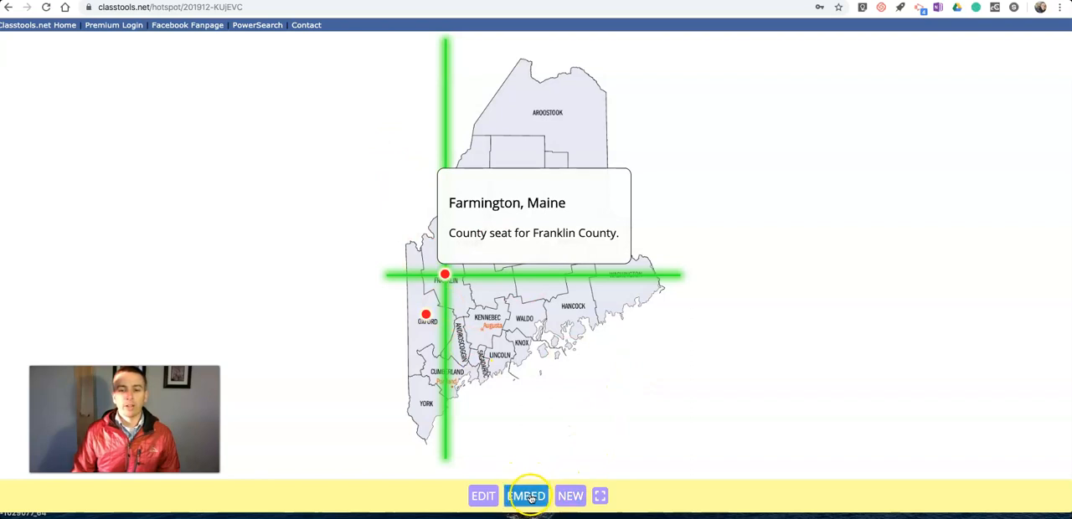
pyautogui.click(525, 495)
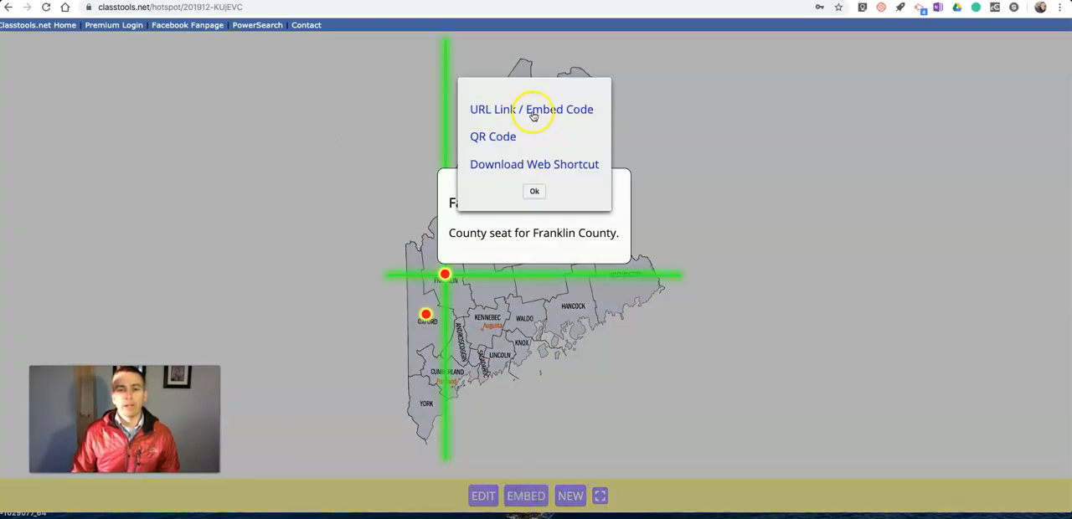
pyautogui.click(529, 109)
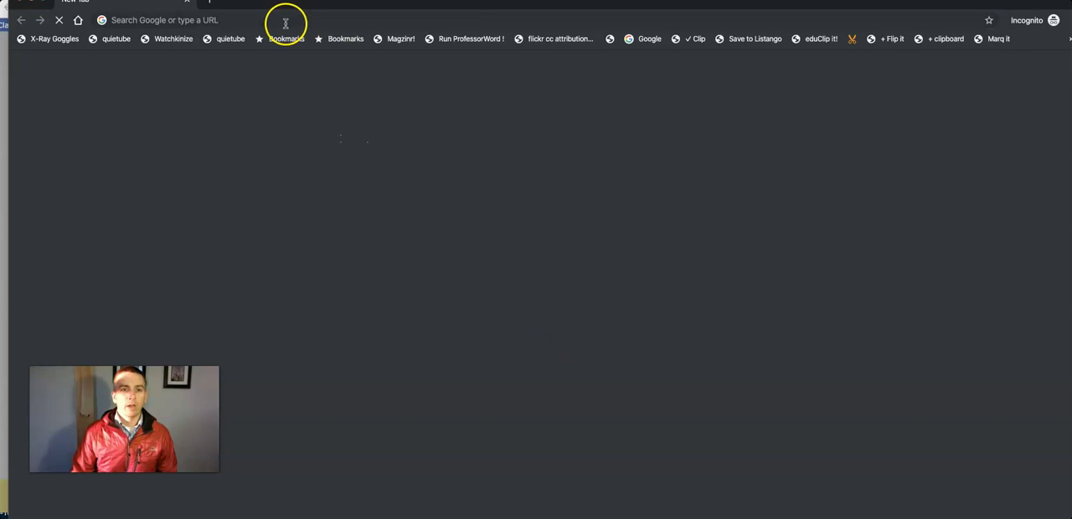
# Load the saved map from its classtools.net/hotspot address in a private browser window
pyautogui.write('www.classtools.net/hotspot/201912-KUjEVC')
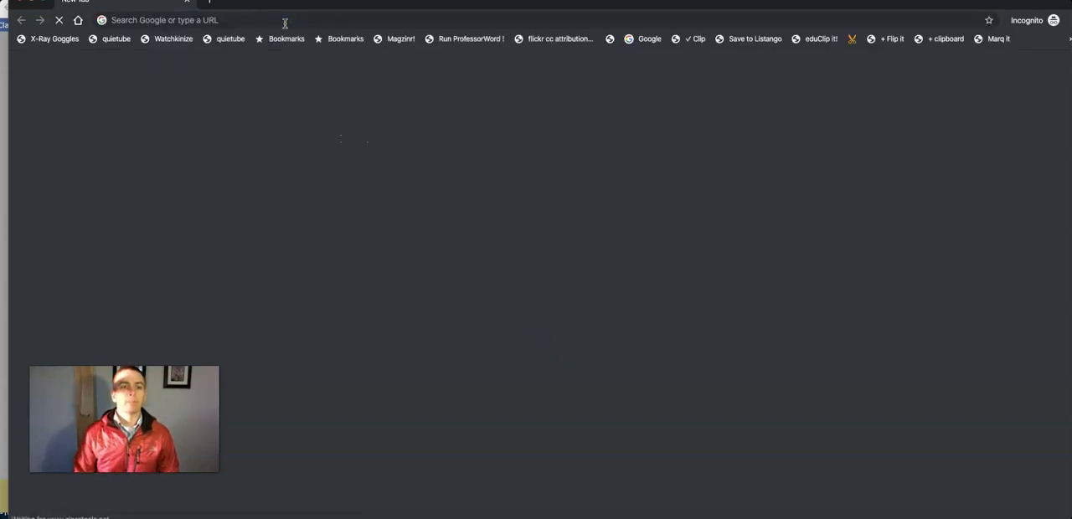
pyautogui.write('classtools.net/hotspot/2Gj912-KUjEVC')
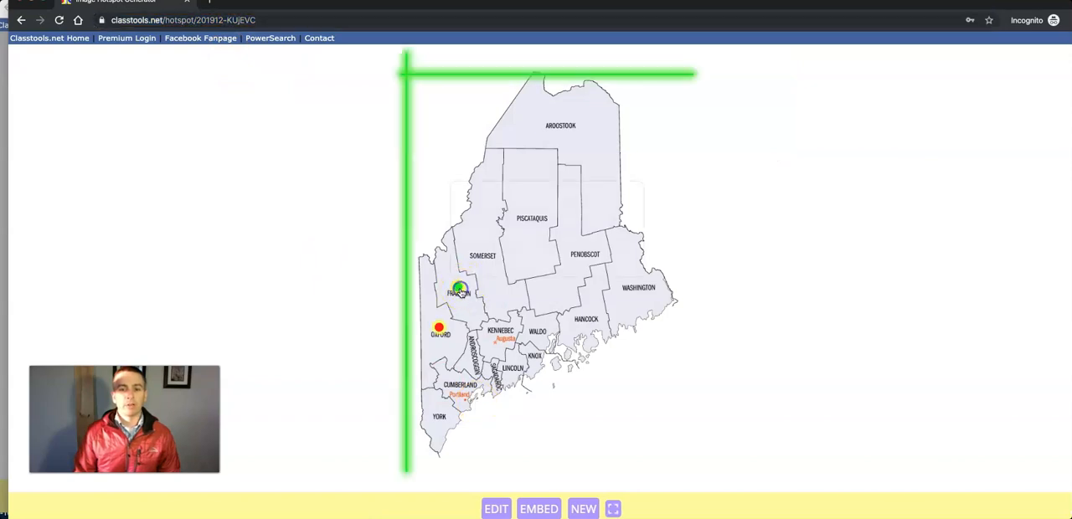
pyautogui.click(457, 292)
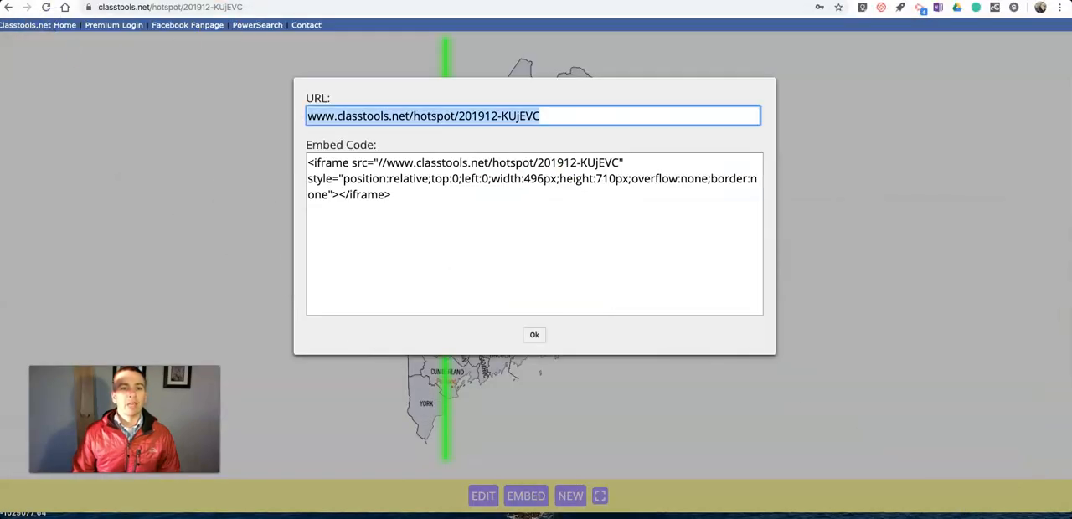
# Close the link and embed code window back in the original map
pyautogui.click(532, 335)
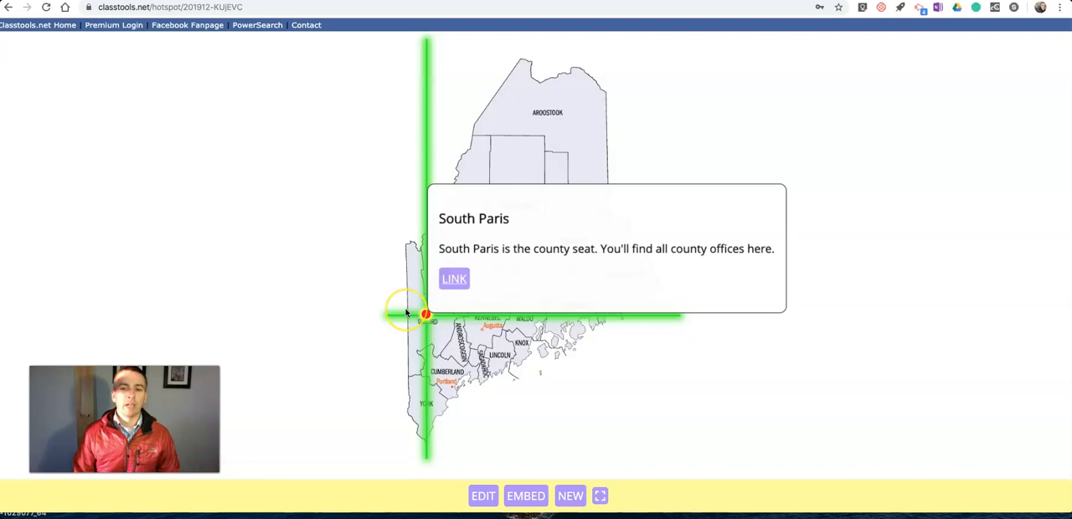
pyautogui.moveTo(245, 87)
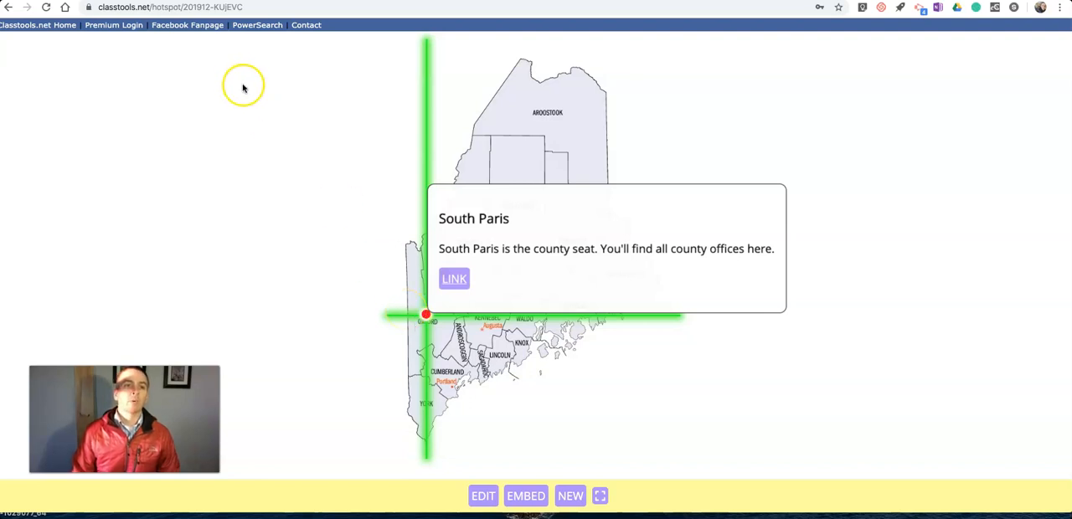
pyautogui.moveTo(216, 46)
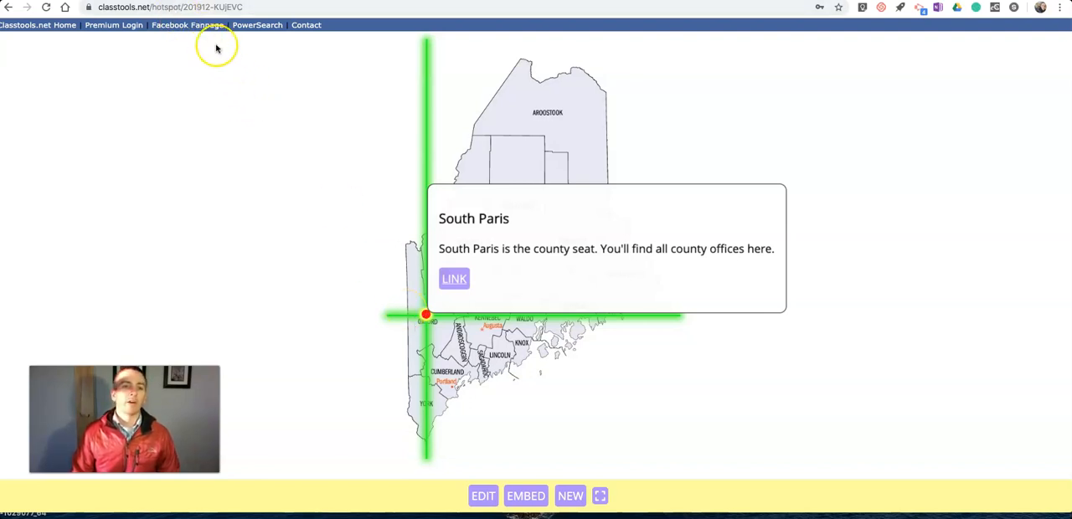
pyautogui.moveTo(214, 55)
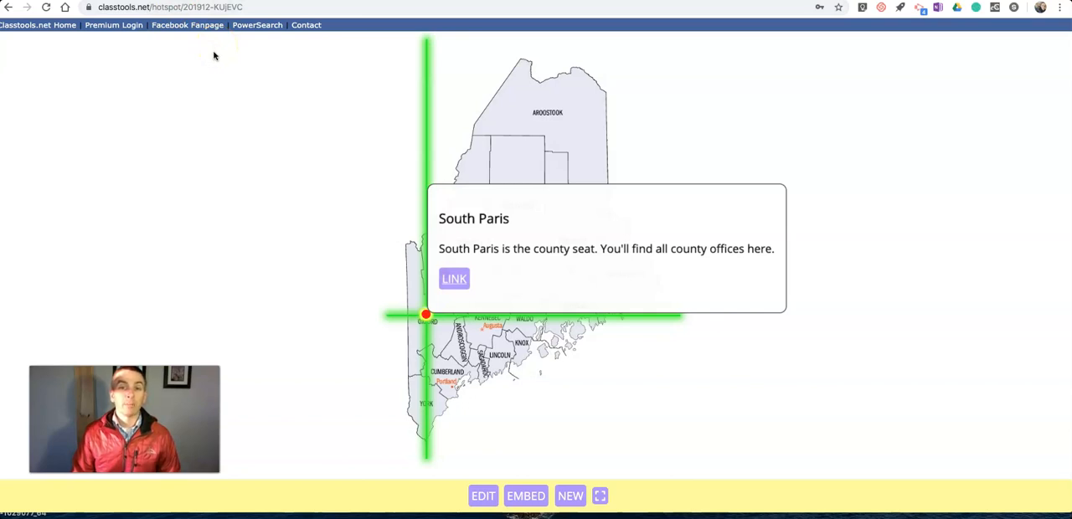